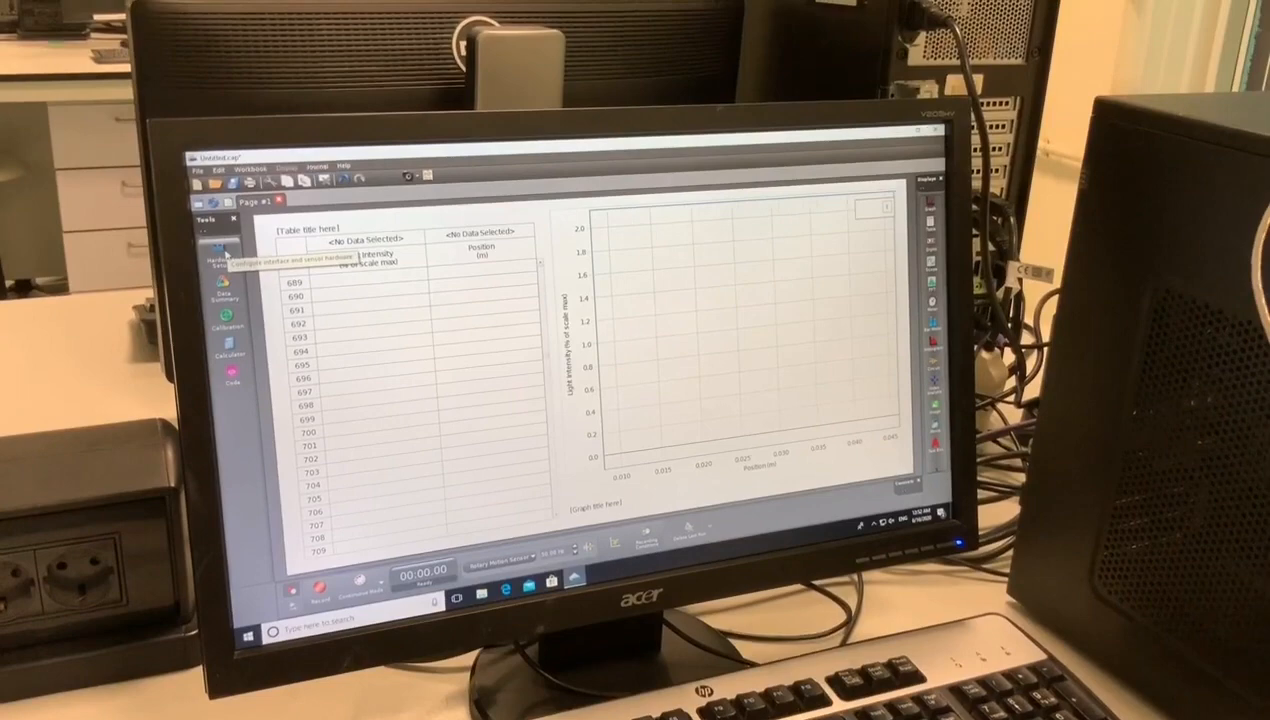
- Set the rotary motion sensor's Linear Accessory to Rack and Pinion in its properties
left_click(220, 260)
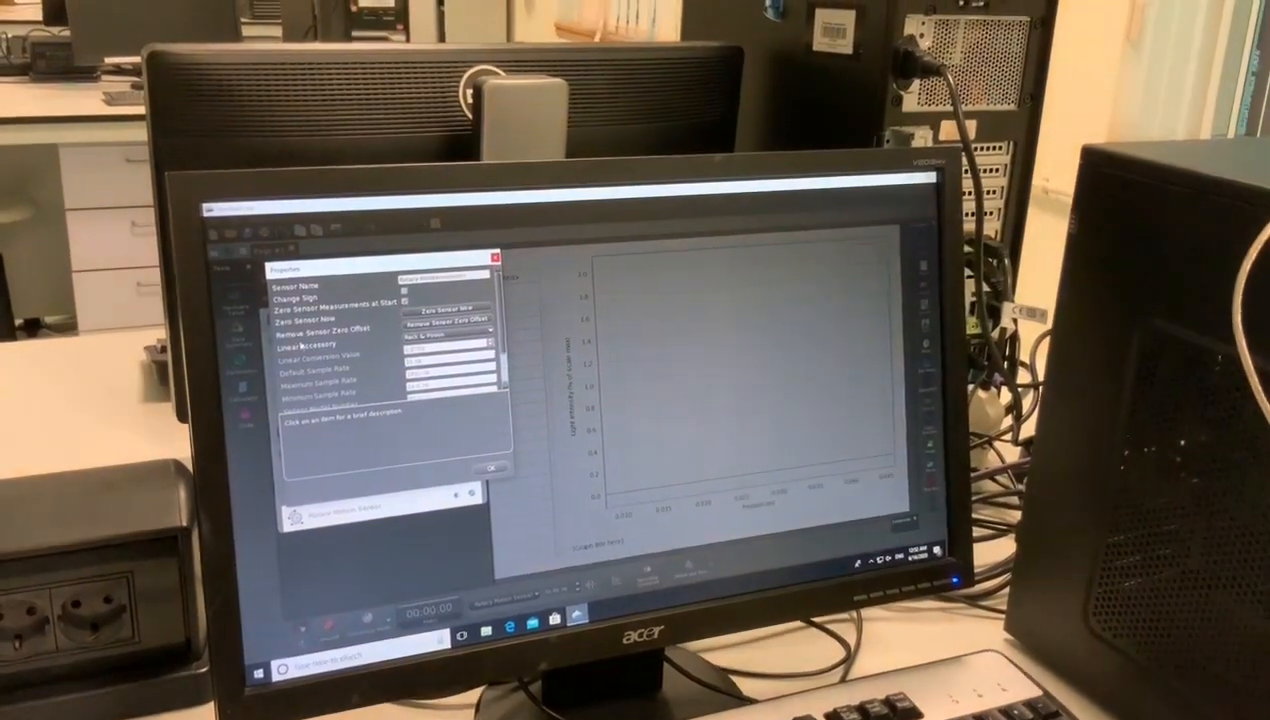
left_click(448, 324)
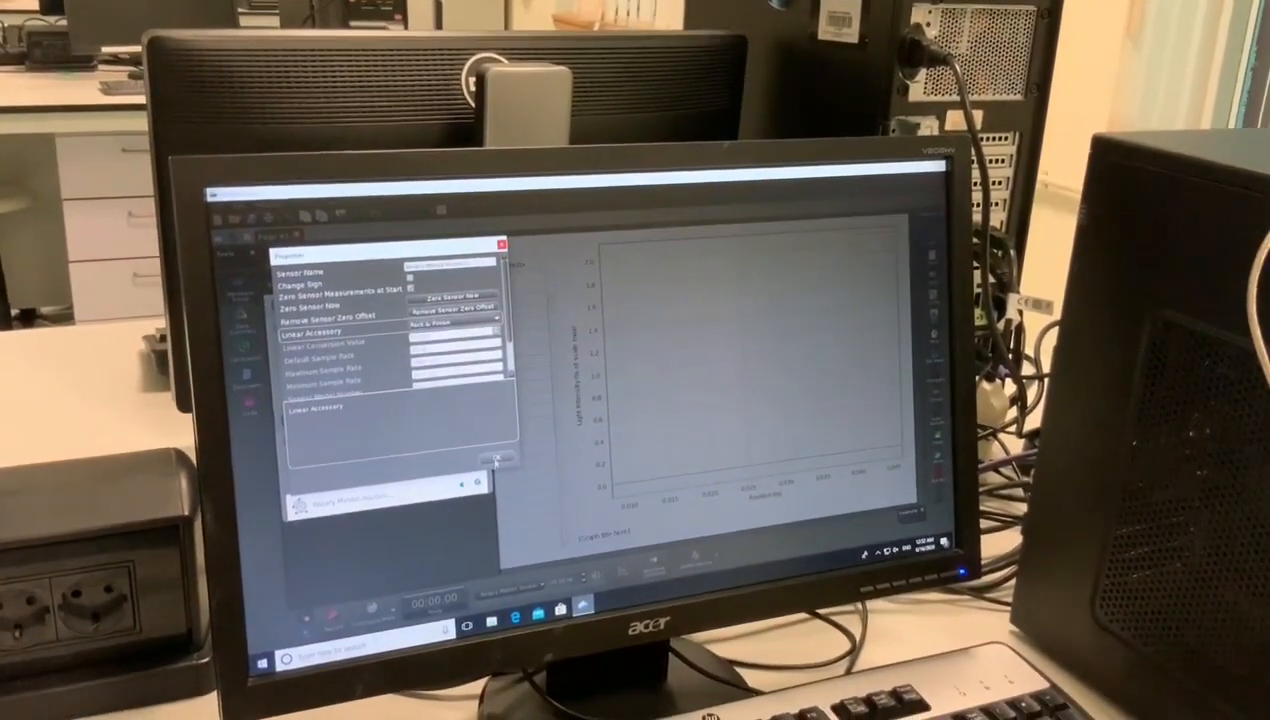
left_click(502, 244)
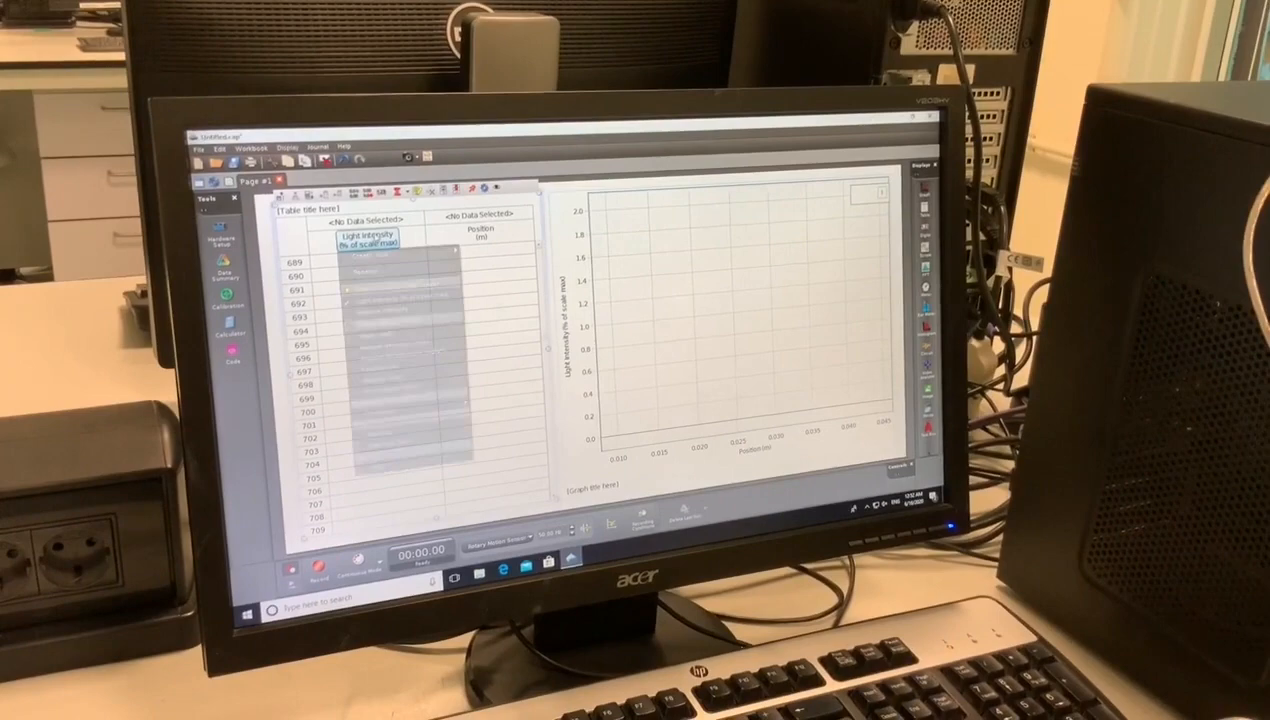
- Show the Select Measurement list for the table's light intensity column
left_click(370, 232)
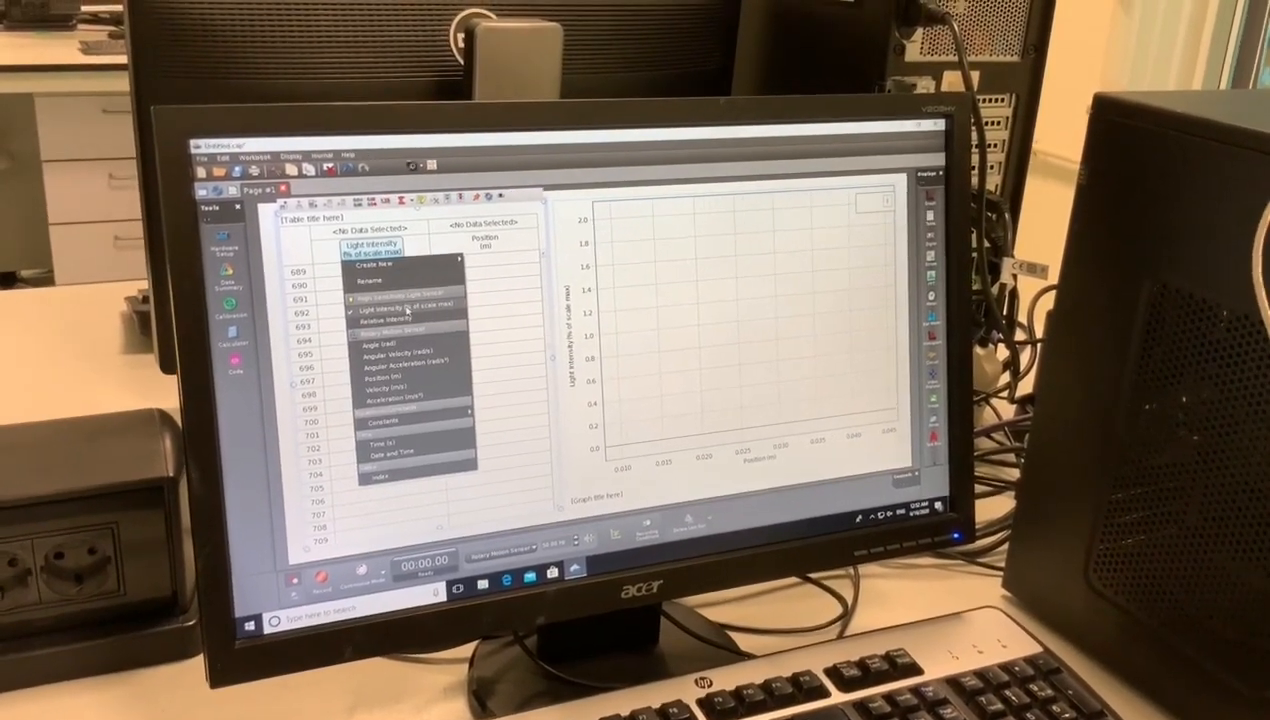